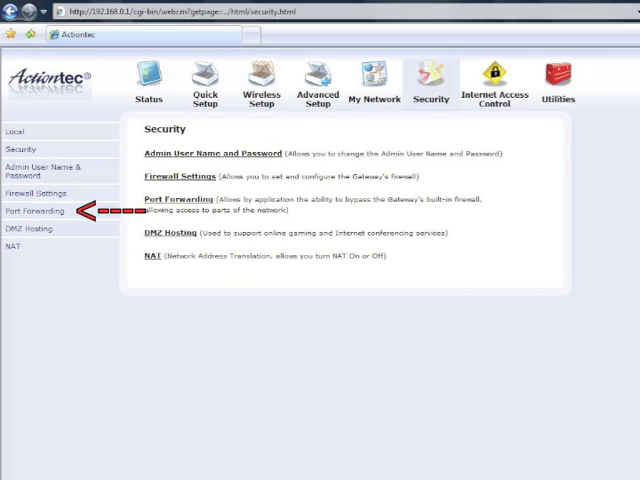
On Port Forwarding, add the Half Life game rule to Applied Rules for admin2-PC.
left_click(35, 210)
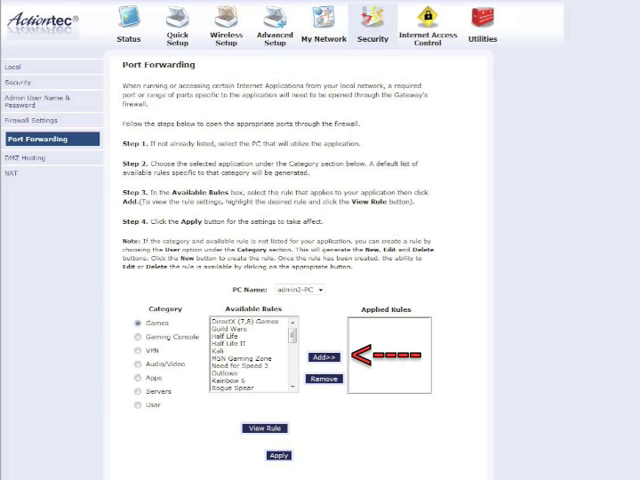
left_click(321, 358)
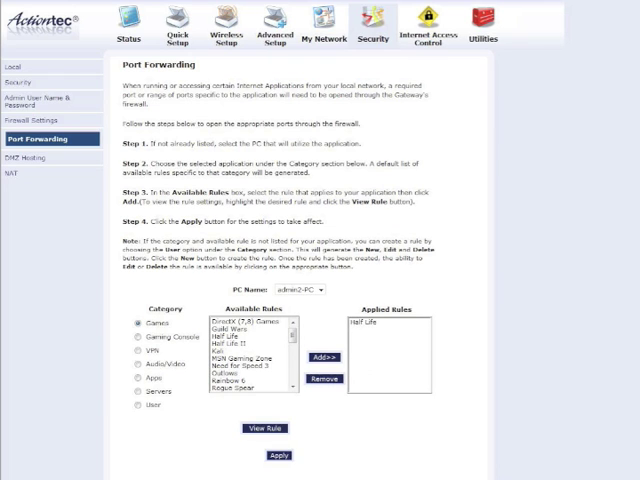